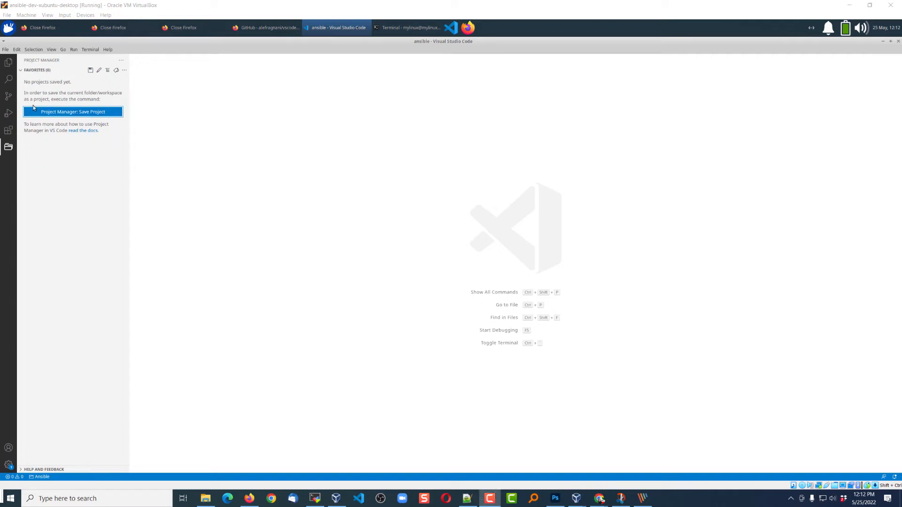
{"action": "mouse_move", "coordinate": [57, 375]}
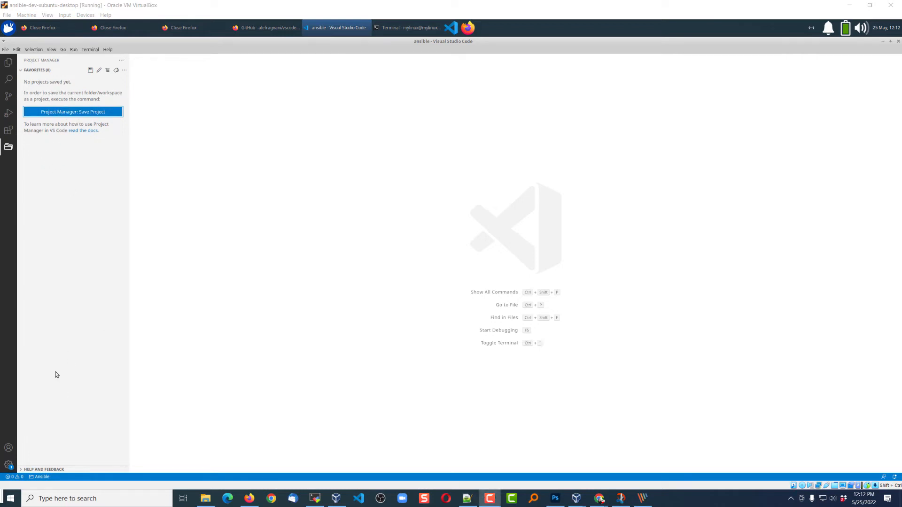
Save the current folder as a Project Manager project named Ansible and select it in favourites
{"action": "left_click", "coordinate": [9, 465]}
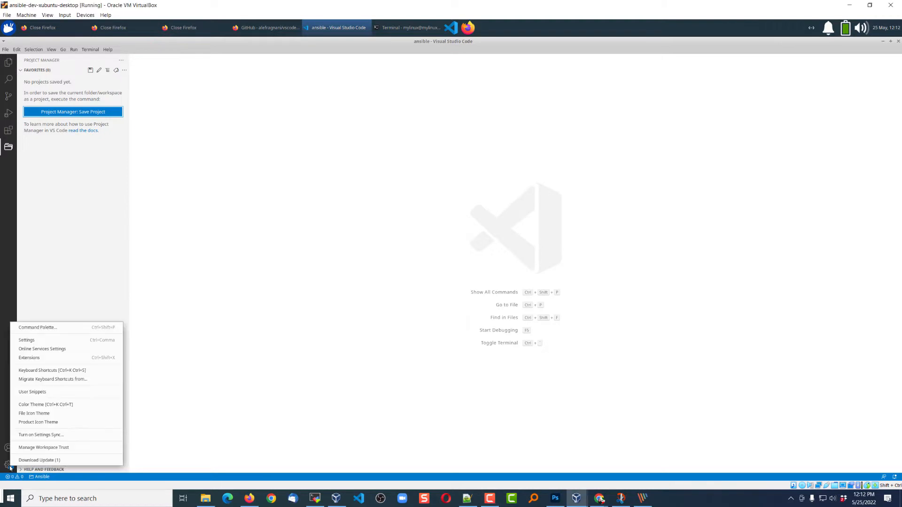
{"action": "mouse_move", "coordinate": [29, 358]}
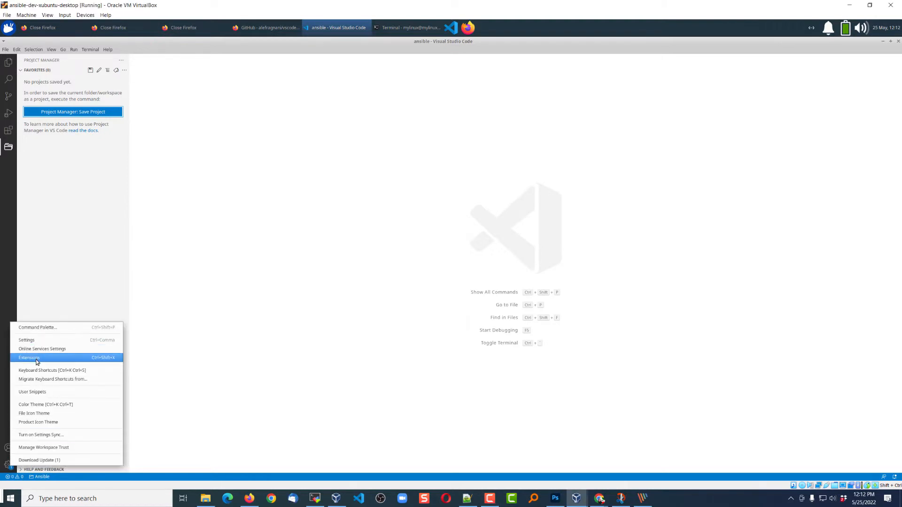
{"action": "left_click", "coordinate": [29, 357]}
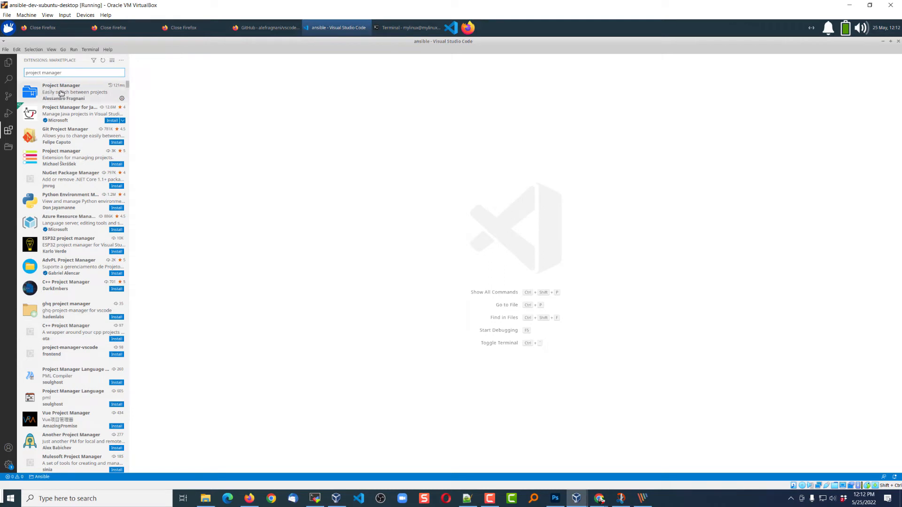
{"action": "mouse_move", "coordinate": [60, 92]}
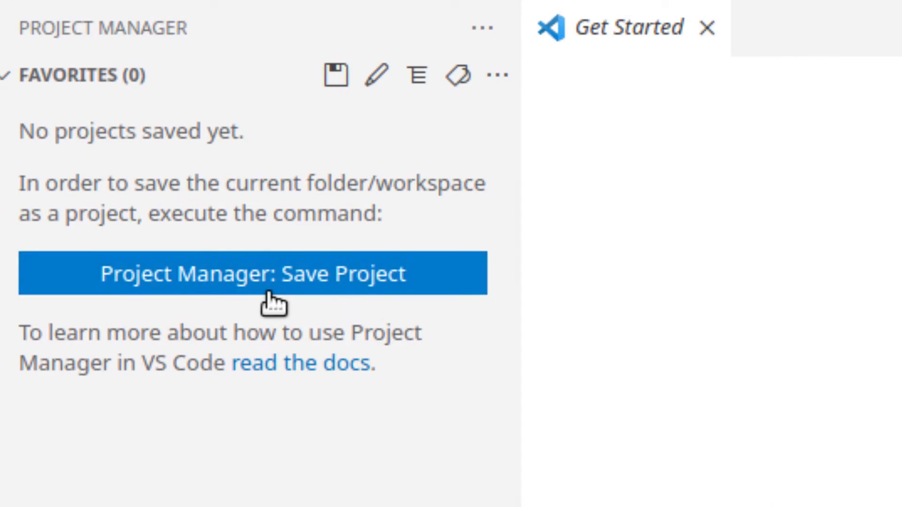
{"action": "left_click", "coordinate": [252, 273]}
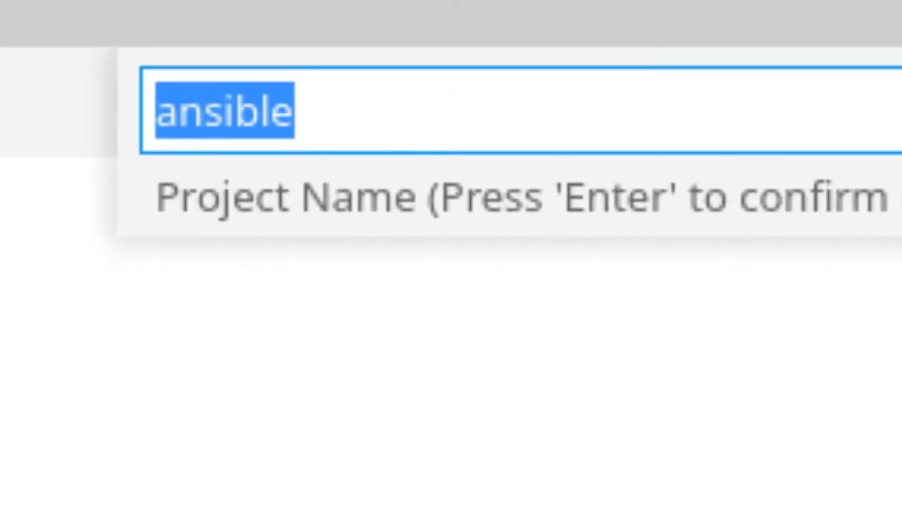
{"action": "mouse_move", "coordinate": [715, 95]}
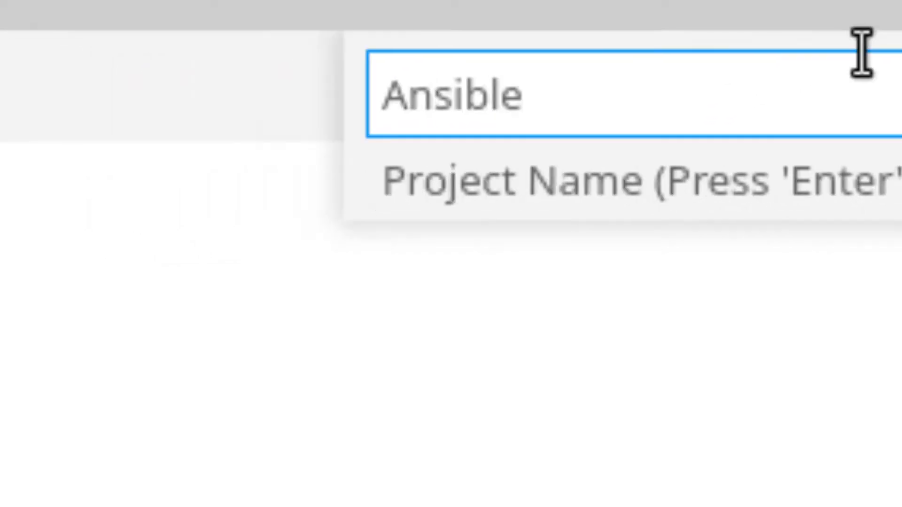
{"action": "key", "text": "Return"}
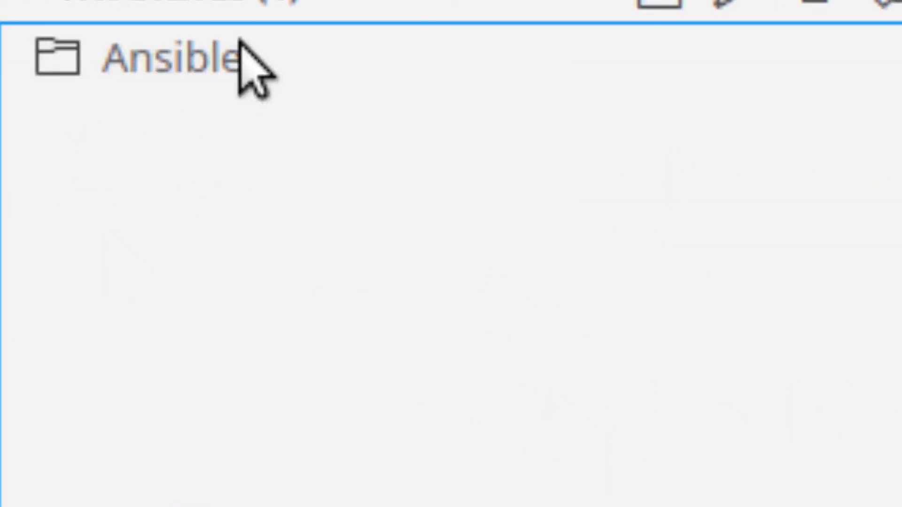
{"action": "left_click", "coordinate": [161, 57]}
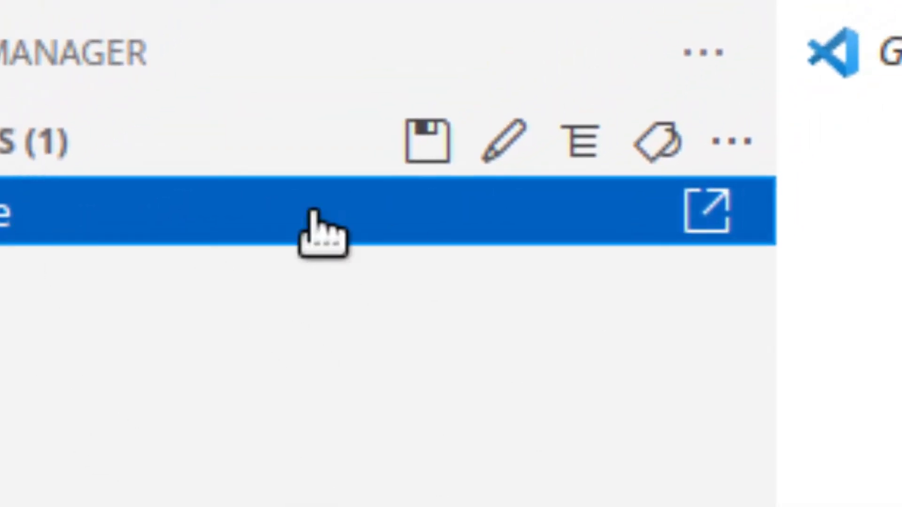
{"action": "mouse_move", "coordinate": [474, 132]}
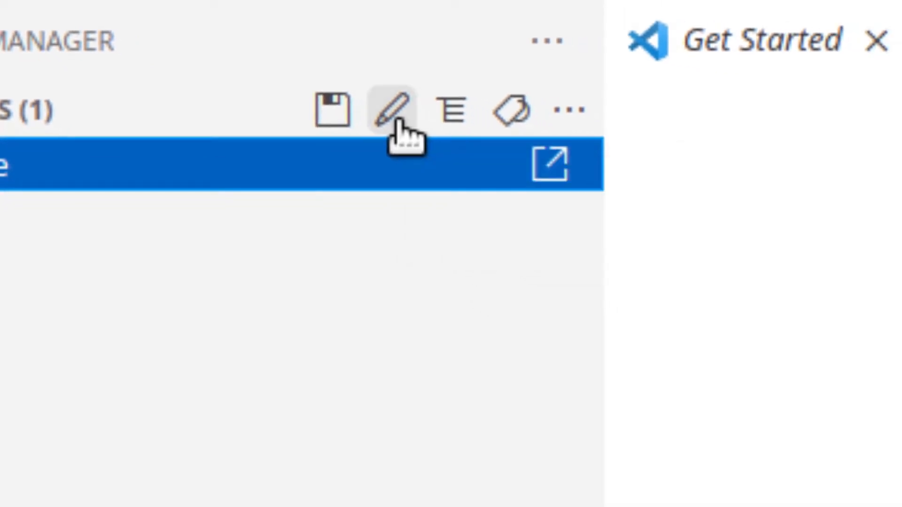
In projects.json, append /servermatter to the Ansible project's rootPath value
{"action": "left_click", "coordinate": [395, 111]}
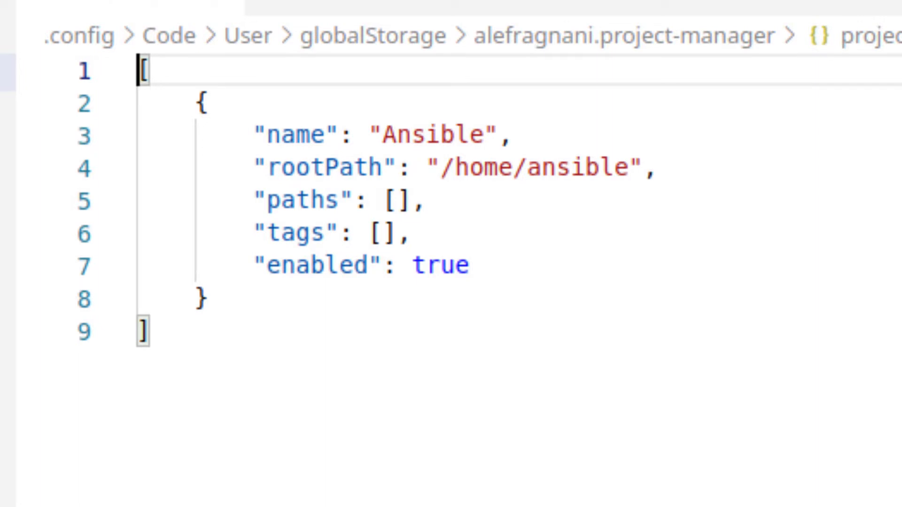
{"action": "mouse_move", "coordinate": [622, 163]}
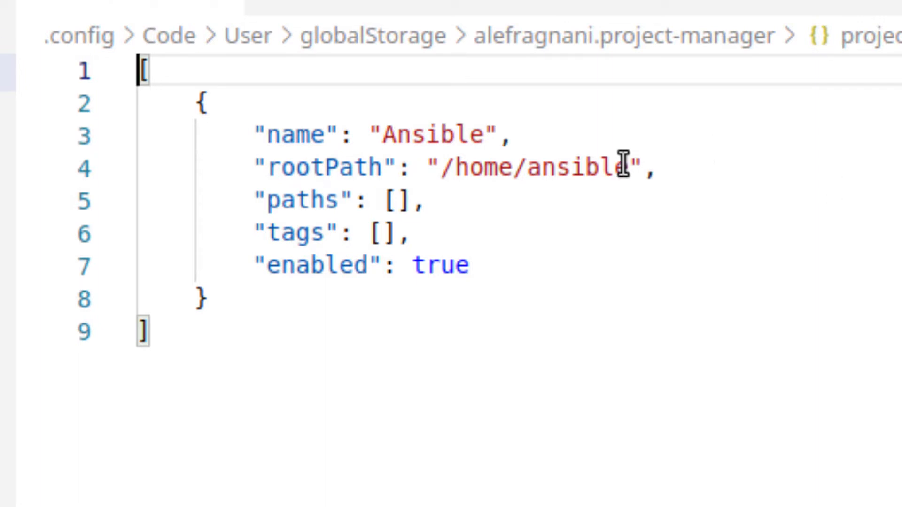
{"action": "double_click", "coordinate": [547, 167]}
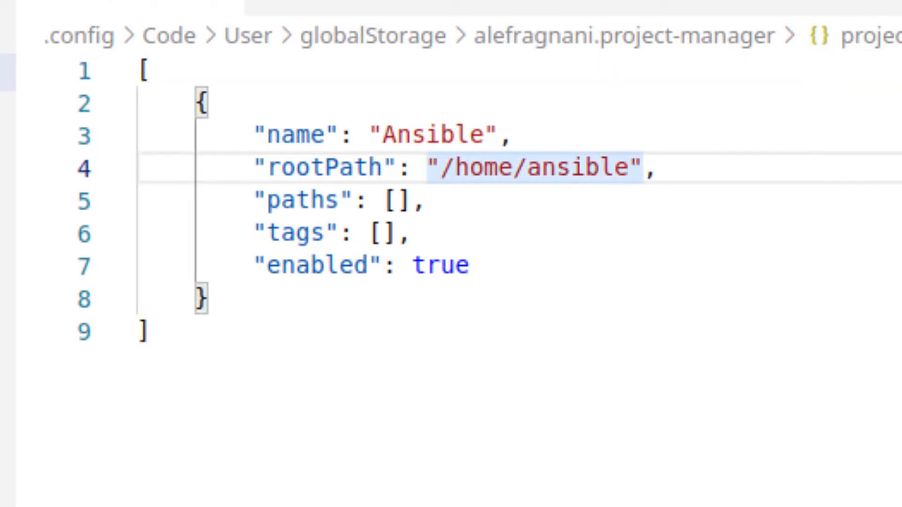
{"action": "type", "text": "/servermat"}
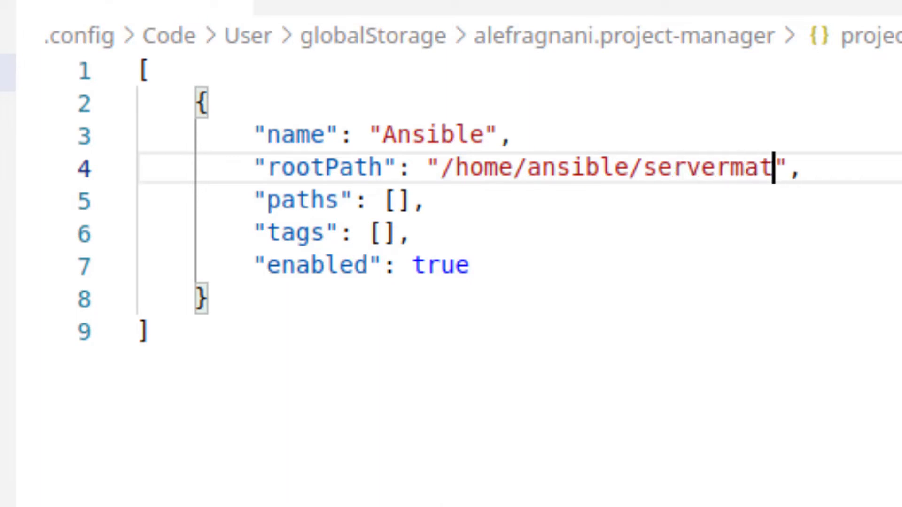
{"action": "type", "text": "ter"}
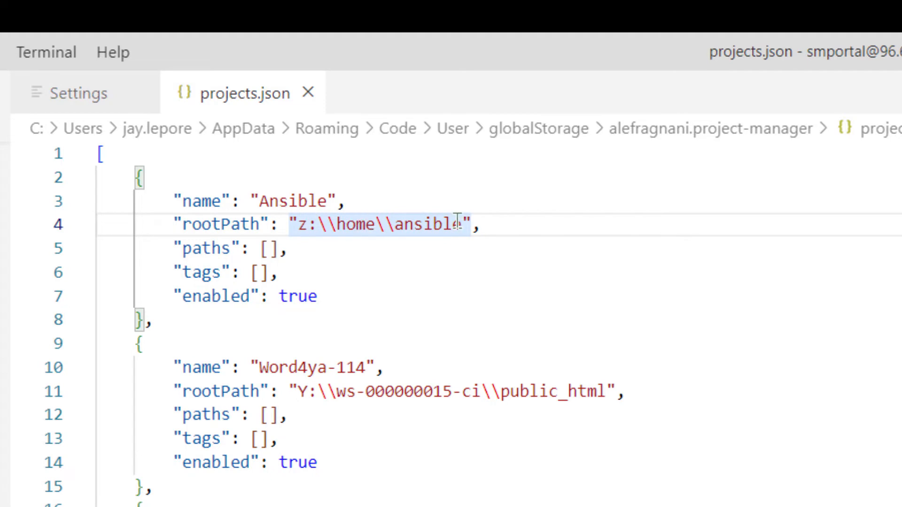
{"action": "mouse_move", "coordinate": [276, 43]}
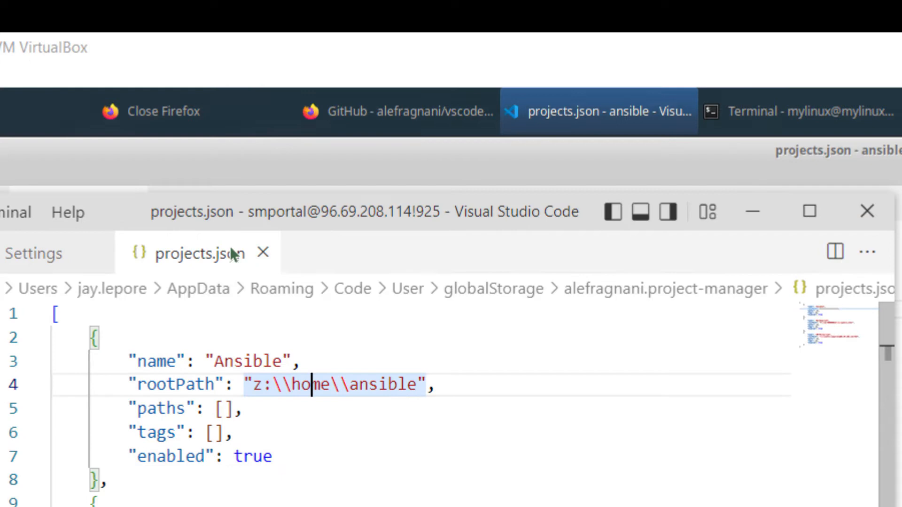
Set the Ansible rootPath in projects.json to /home/ansible/servermatter
{"action": "type", "text": "/home/ansible/servermatter"}
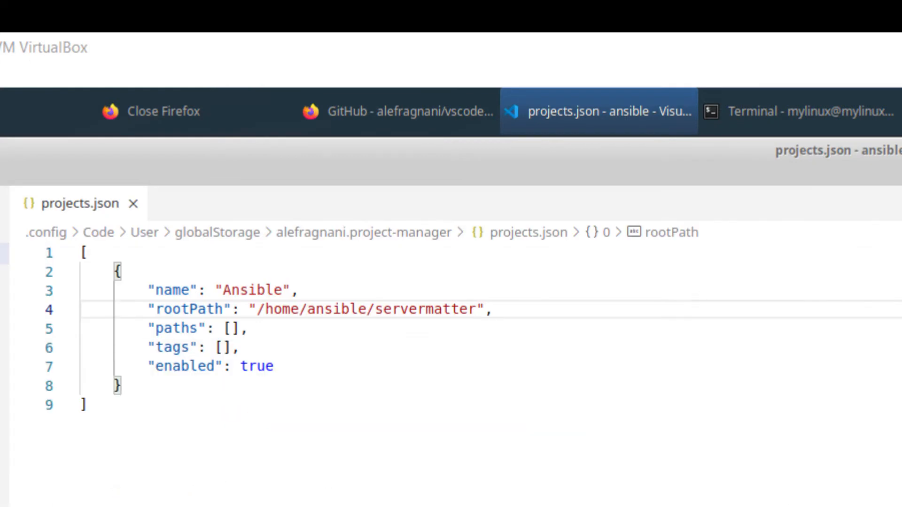
{"action": "mouse_move", "coordinate": [132, 204]}
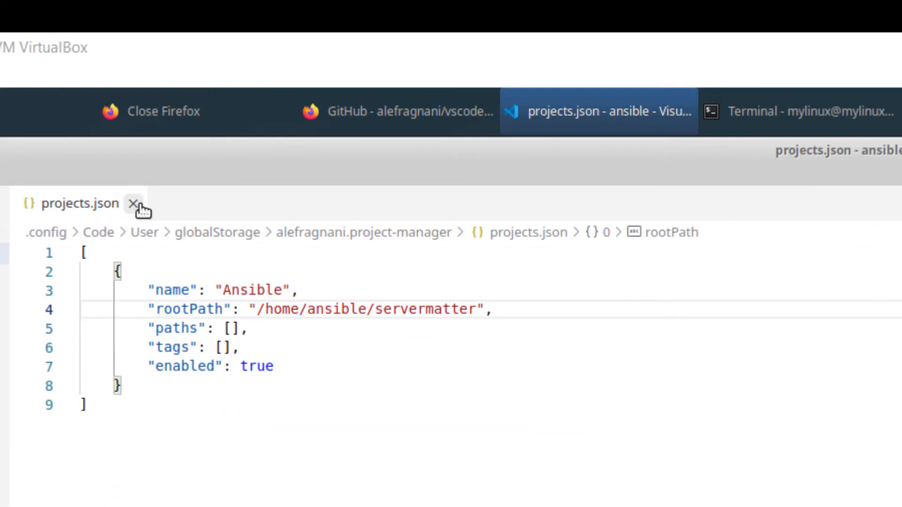
Close projects.json, open the Ansible project and expand the servermatter folder in Explorer
{"action": "left_click", "coordinate": [133, 204]}
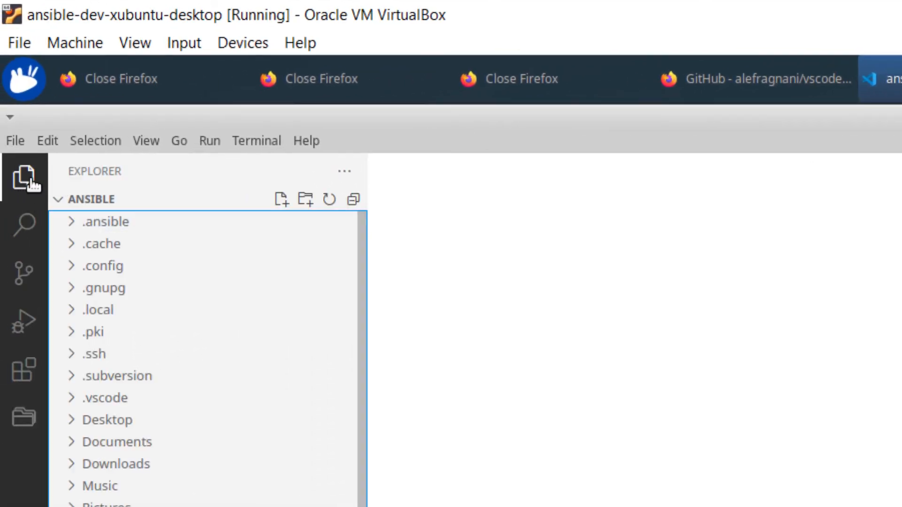
{"action": "mouse_move", "coordinate": [23, 176]}
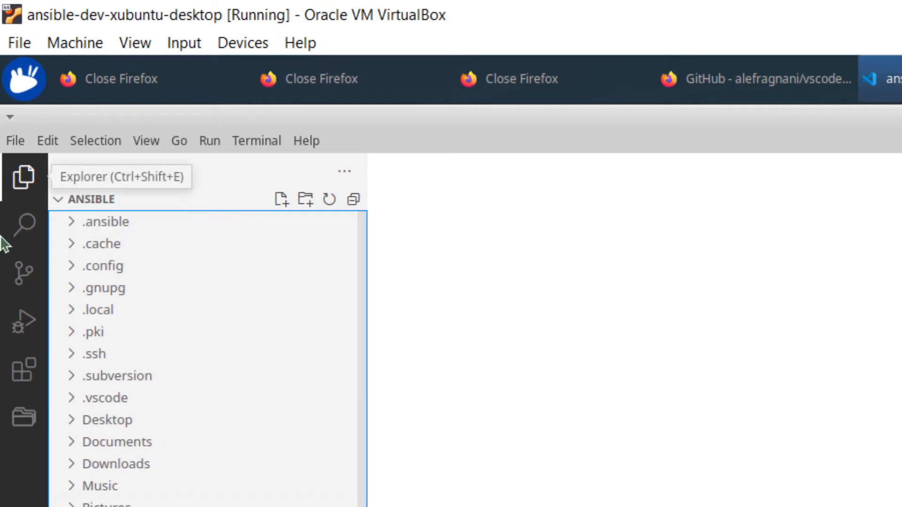
{"action": "left_click", "coordinate": [22, 419]}
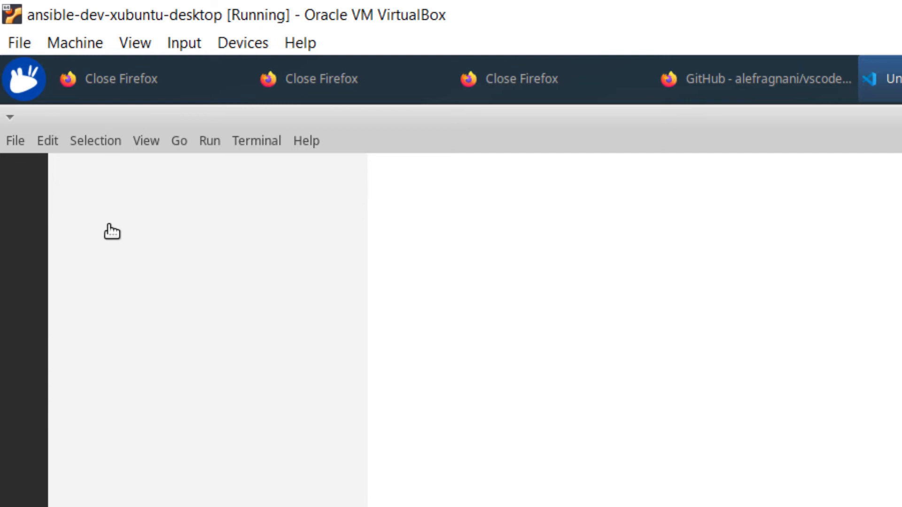
{"action": "mouse_move", "coordinate": [247, 499]}
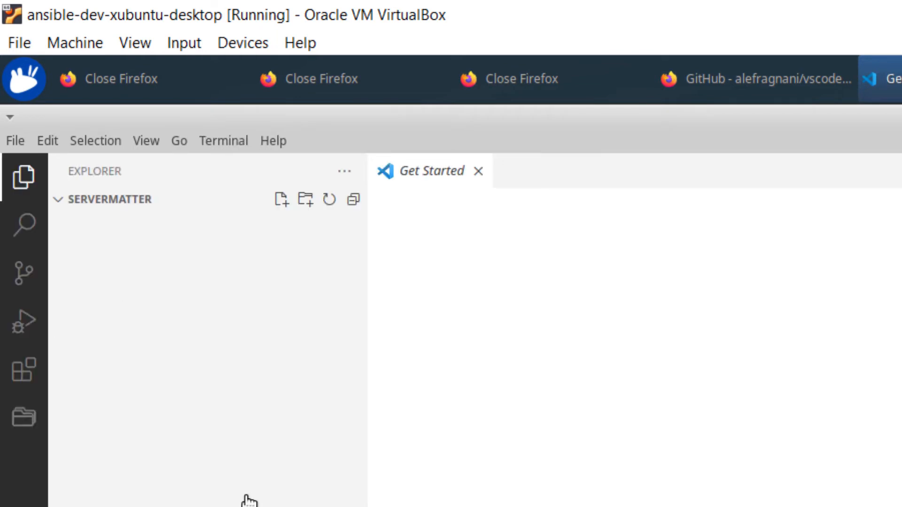
{"action": "left_click", "coordinate": [109, 199]}
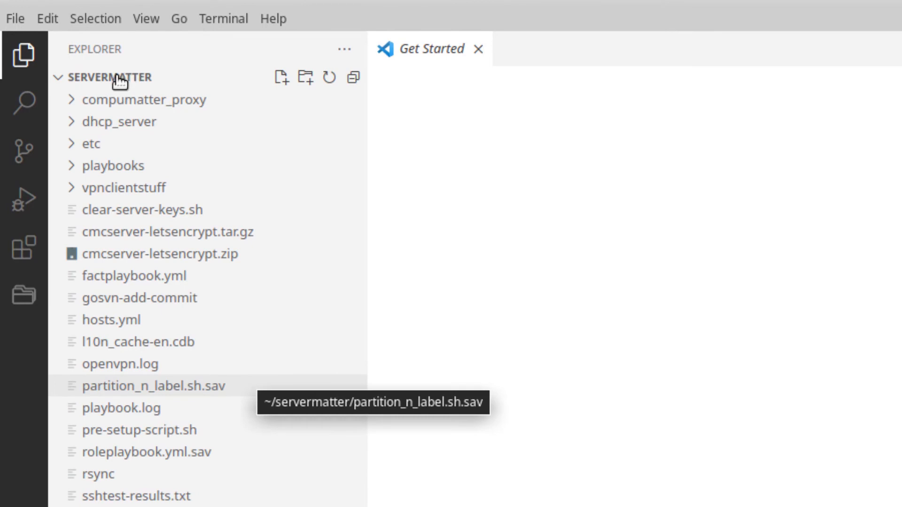
{"action": "left_click", "coordinate": [24, 295]}
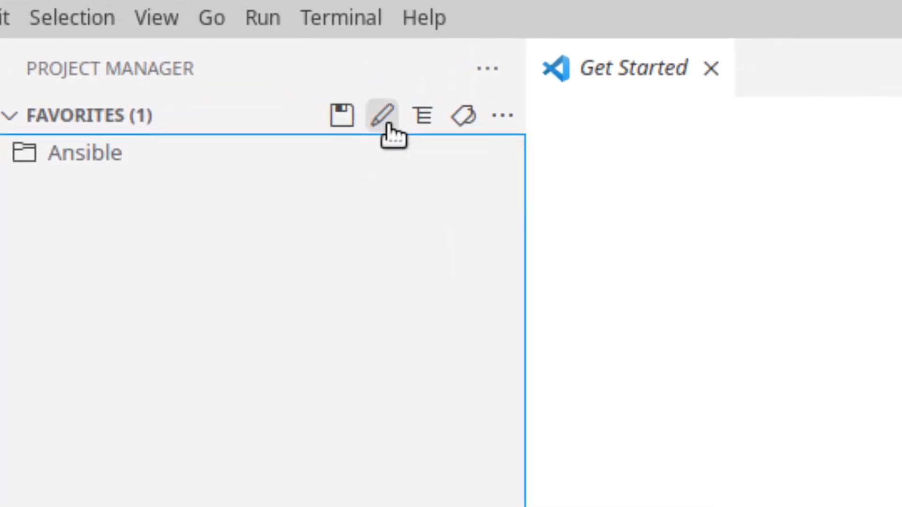
In projects.json, paste a copy of the Ansible entry and rename it Test
{"action": "left_click", "coordinate": [380, 114]}
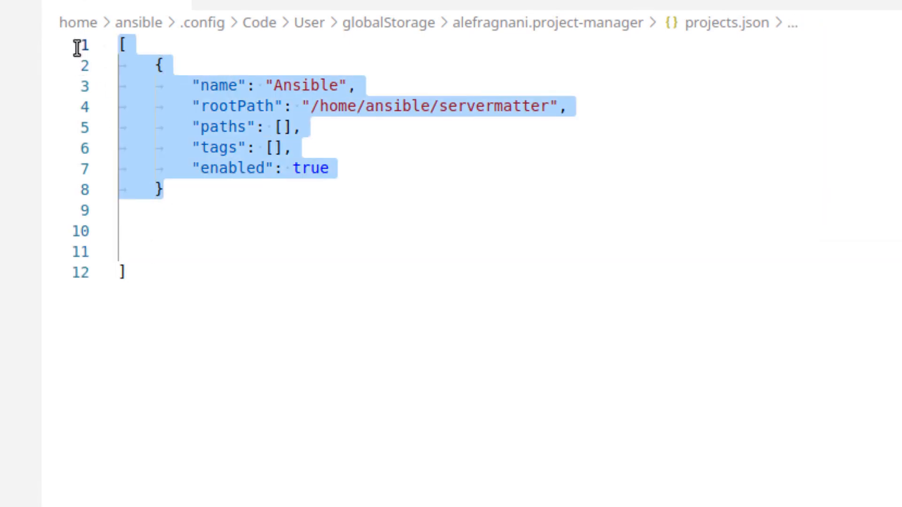
{"action": "left_click", "coordinate": [179, 211]}
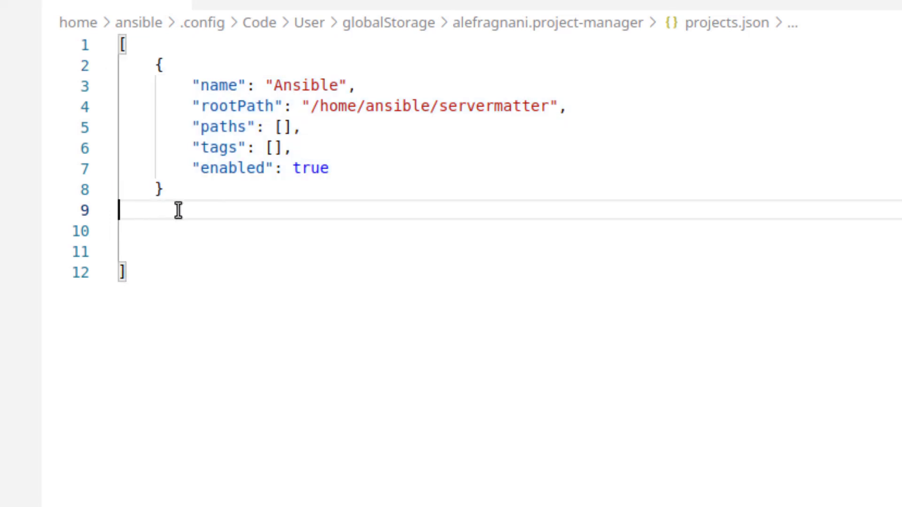
{"action": "key", "text": "ctrl+v"}
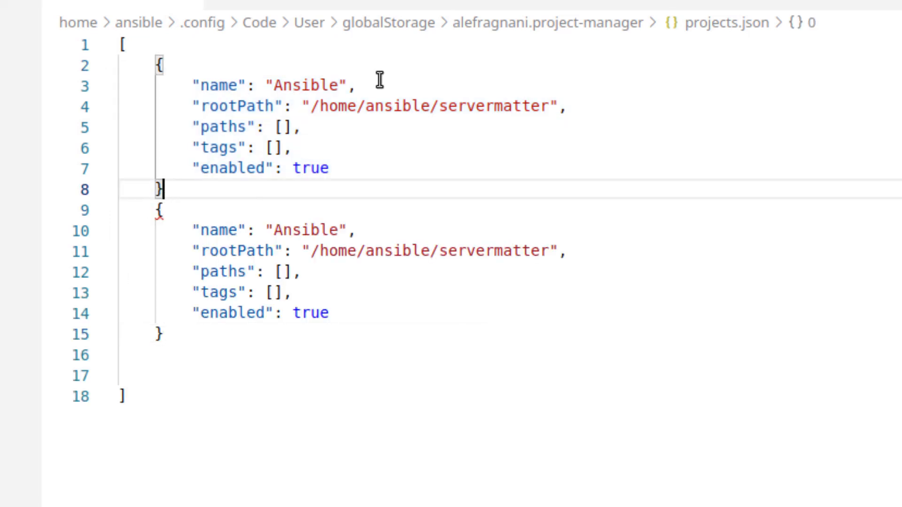
{"action": "type", "text": ","}
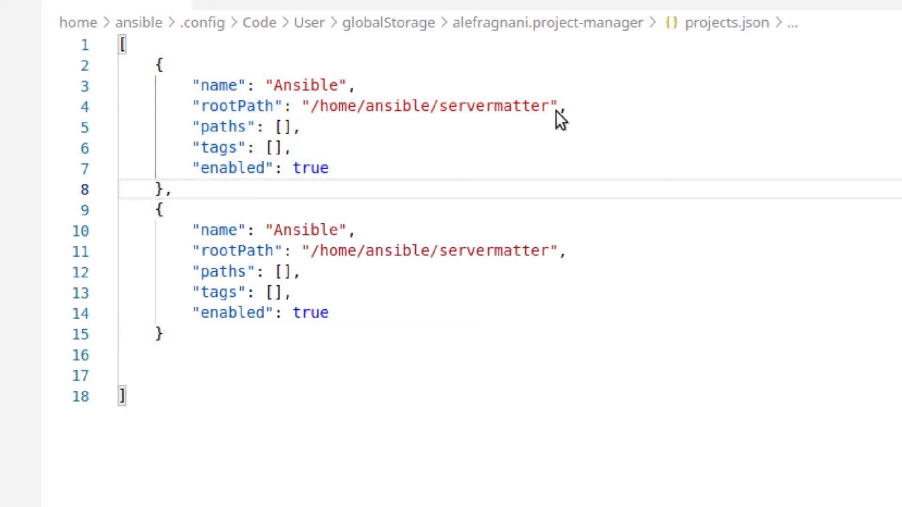
{"action": "double_click", "coordinate": [309, 231]}
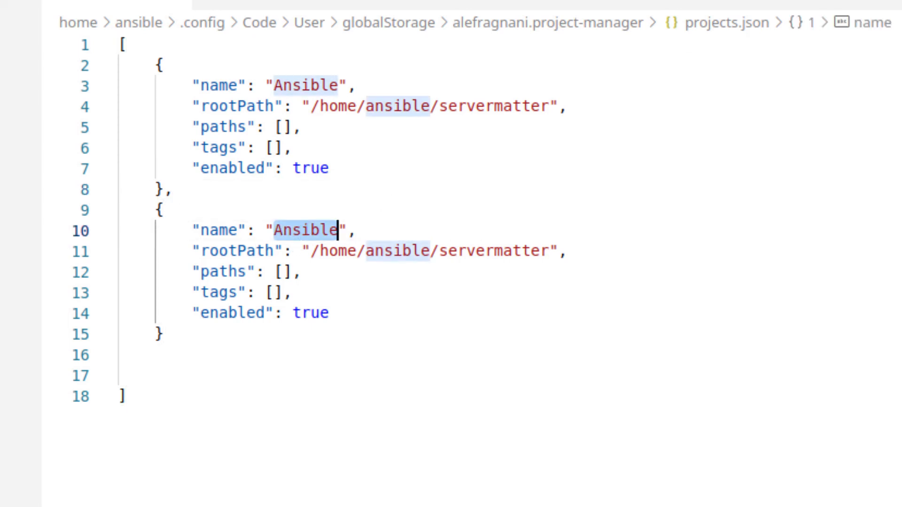
{"action": "type", "text": "Te"}
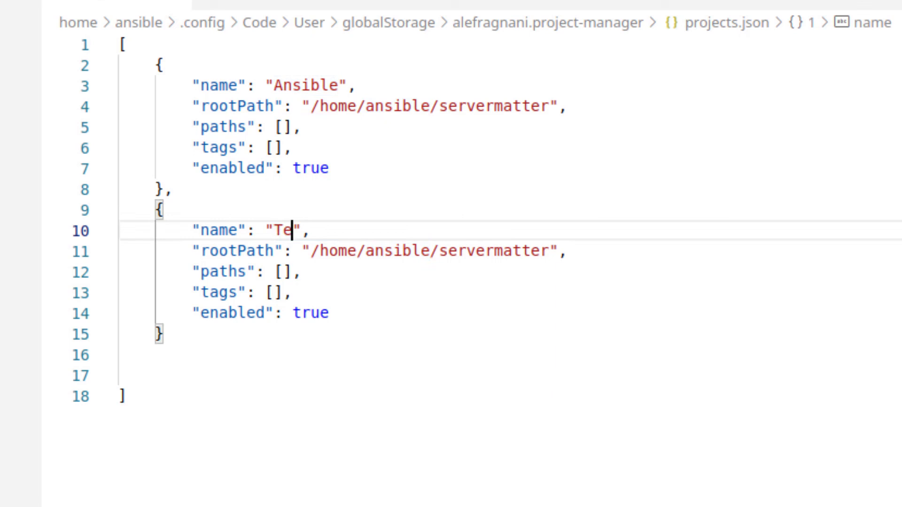
{"action": "type", "text": "st"}
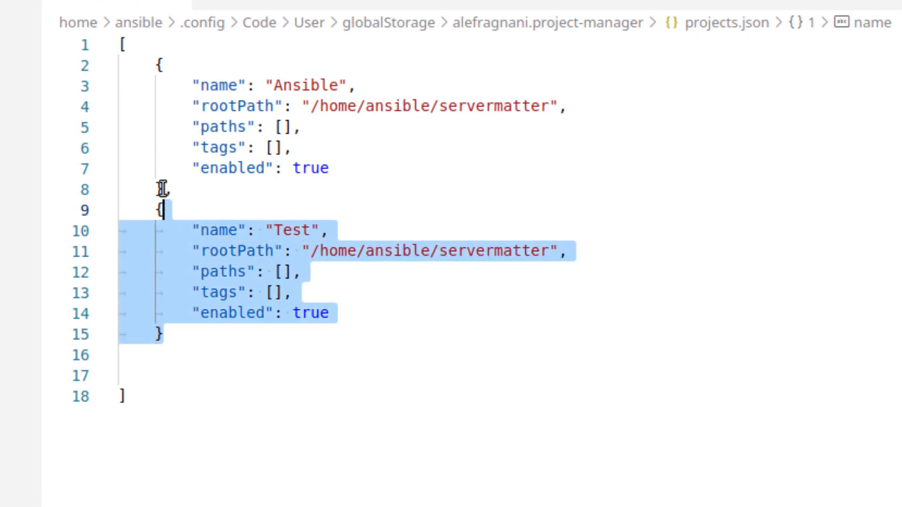
Delete the Test entry so projects.json lists only the Ansible project
{"action": "key", "text": "Delete"}
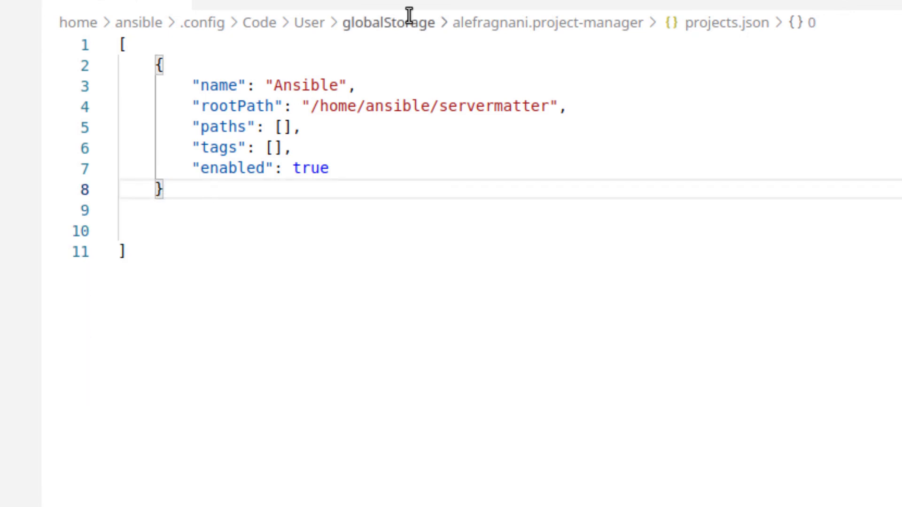